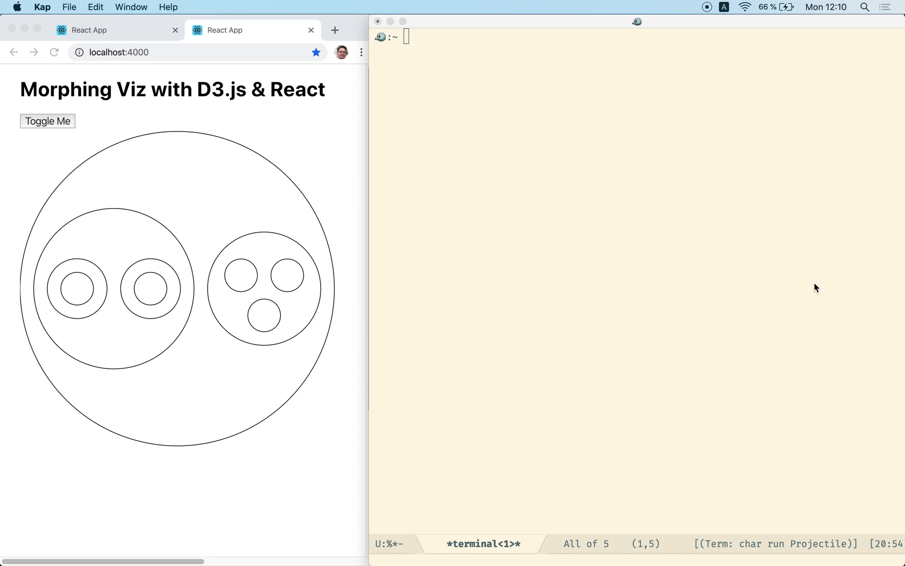
pyautogui.moveTo(333, 201)
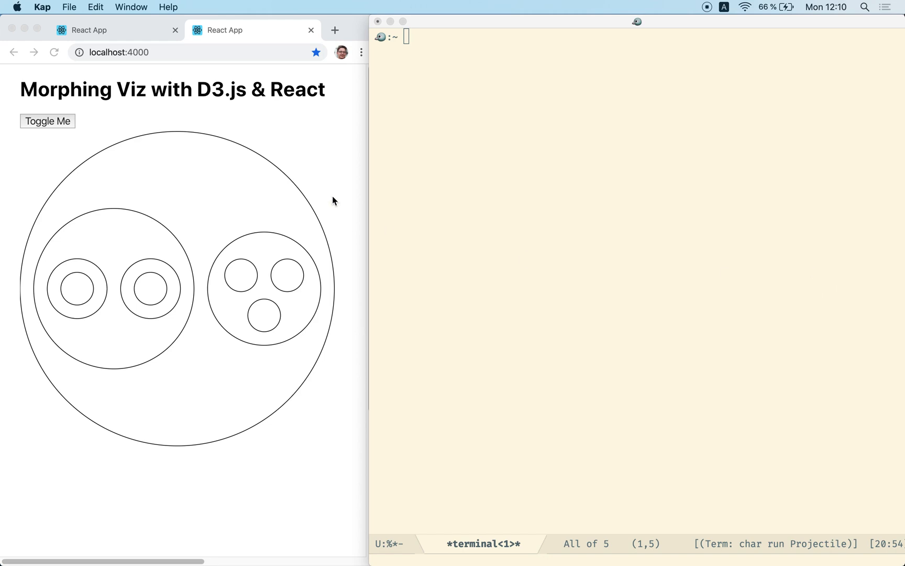
pyautogui.moveTo(196, 88)
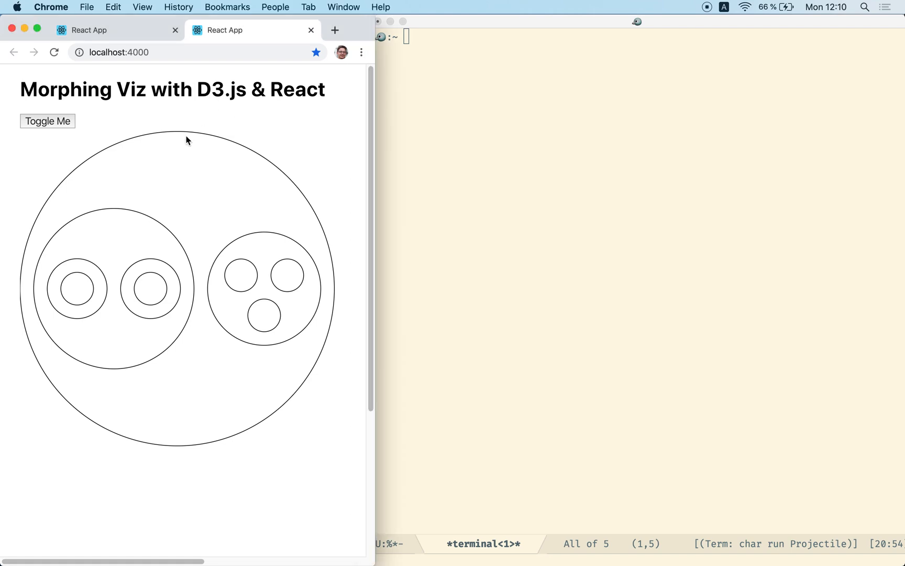
pyautogui.moveTo(189, 136)
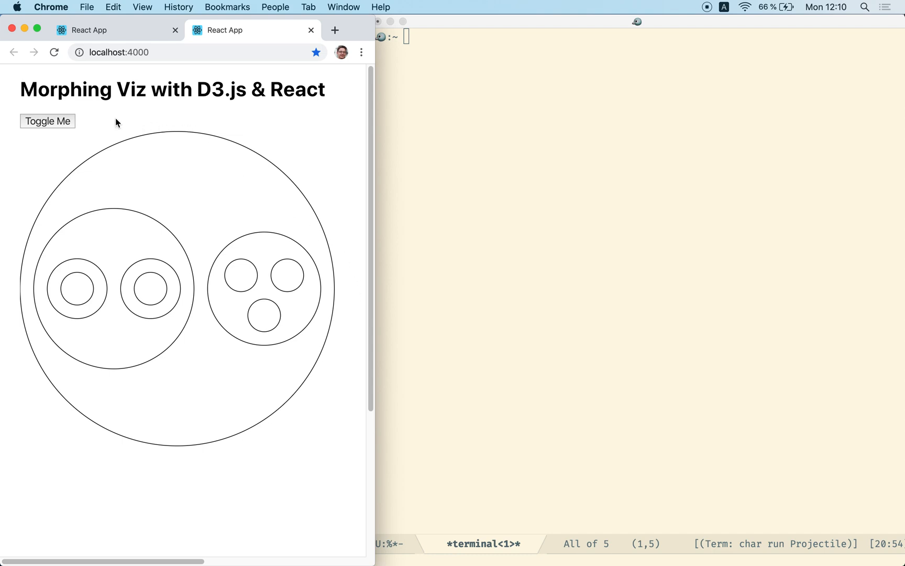
pyautogui.moveTo(207, 486)
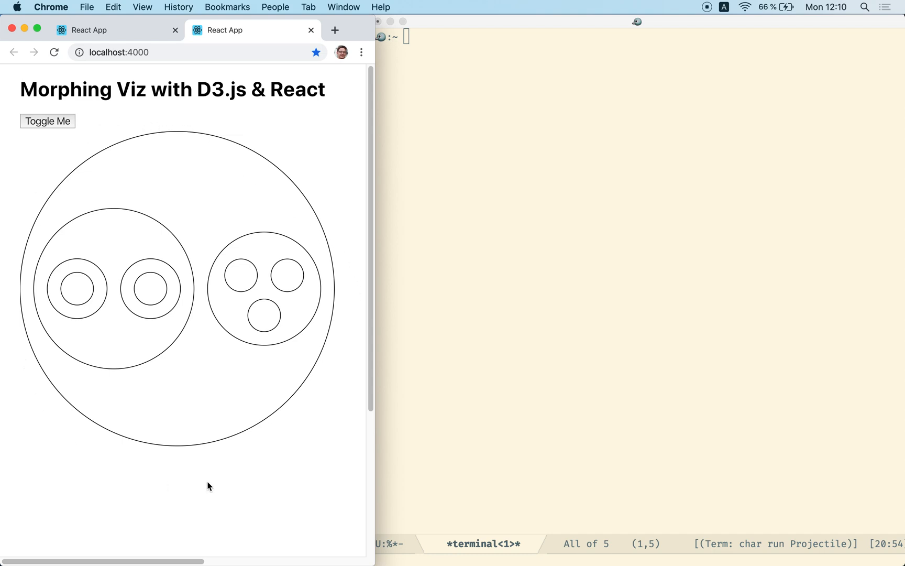
pyautogui.moveTo(98, 280)
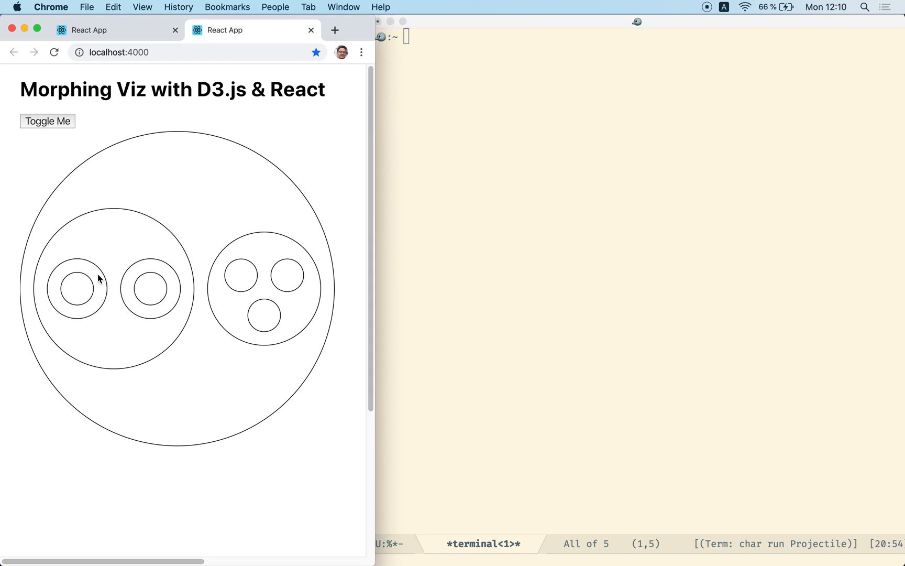
pyautogui.moveTo(109, 153)
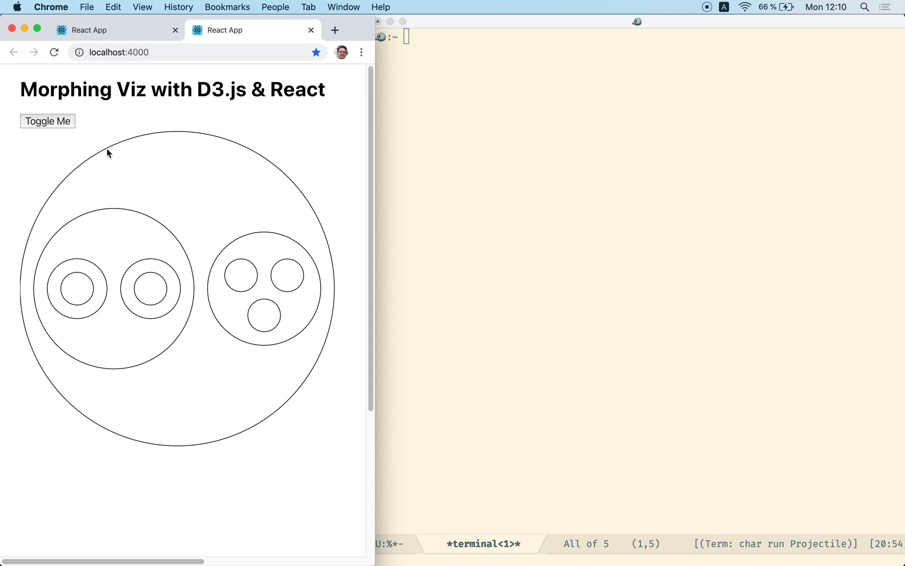
# Toggle the circle pack into the node-link tree, then start morphing it back toward circles
pyautogui.click(47, 121)
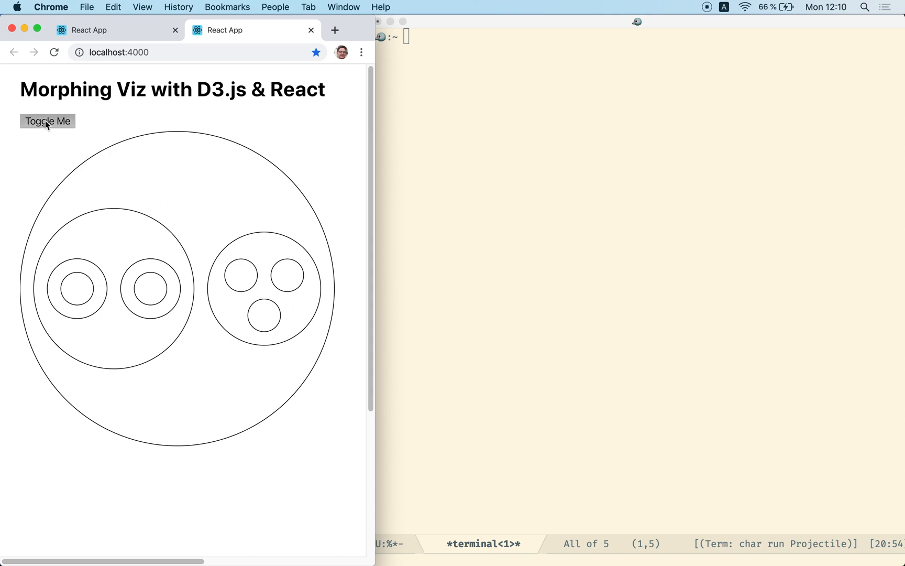
pyautogui.click(47, 121)
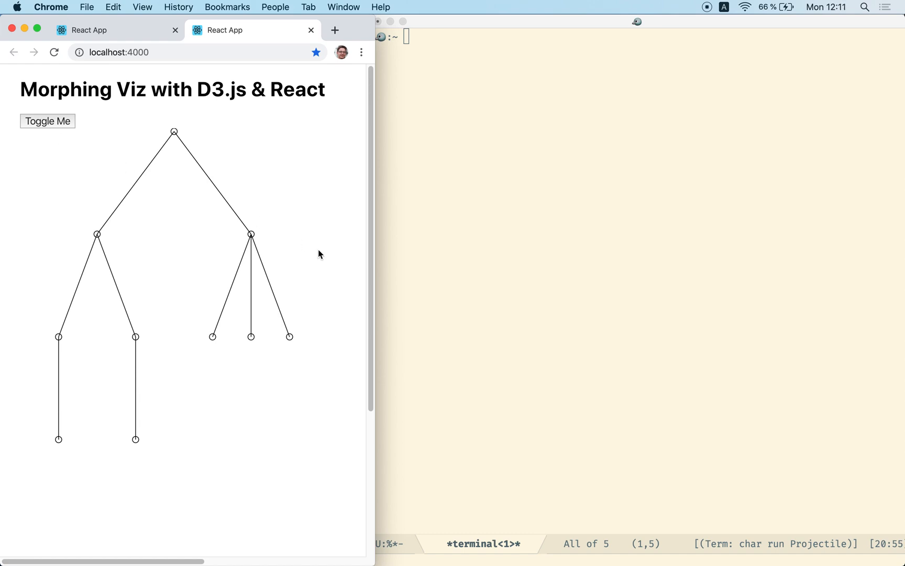
pyautogui.moveTo(319, 254)
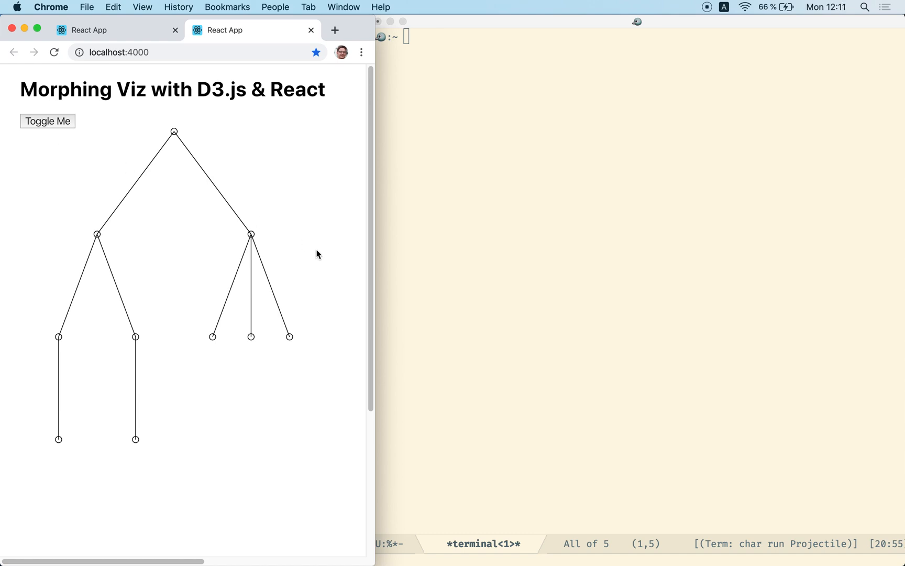
pyautogui.click(48, 121)
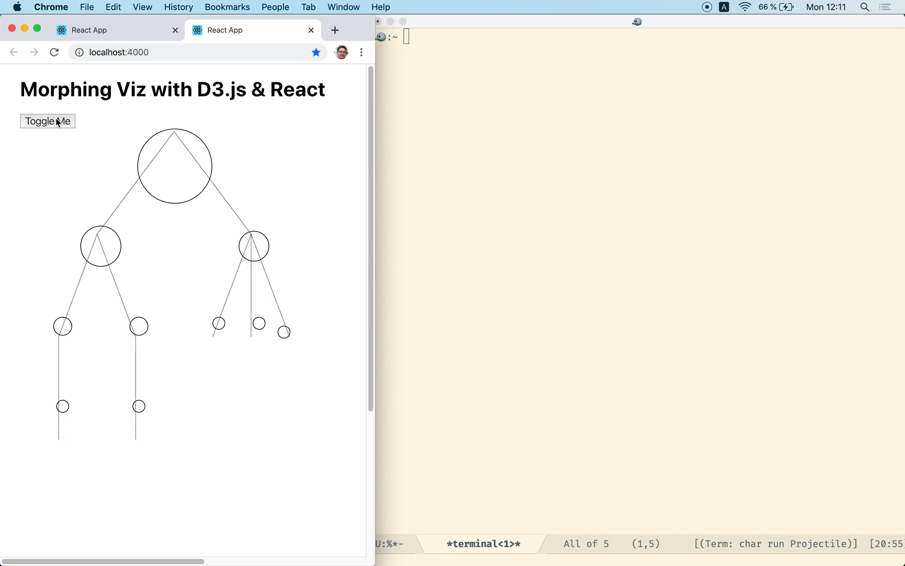
# Toggle Me again and let the tree finish morphing into the original nested circle pack
pyautogui.click(48, 121)
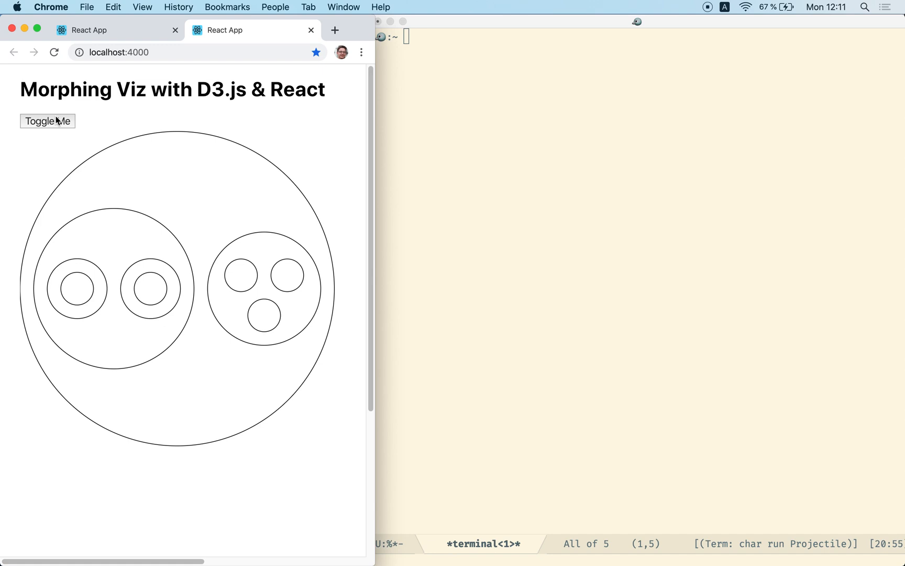
pyautogui.moveTo(272, 333)
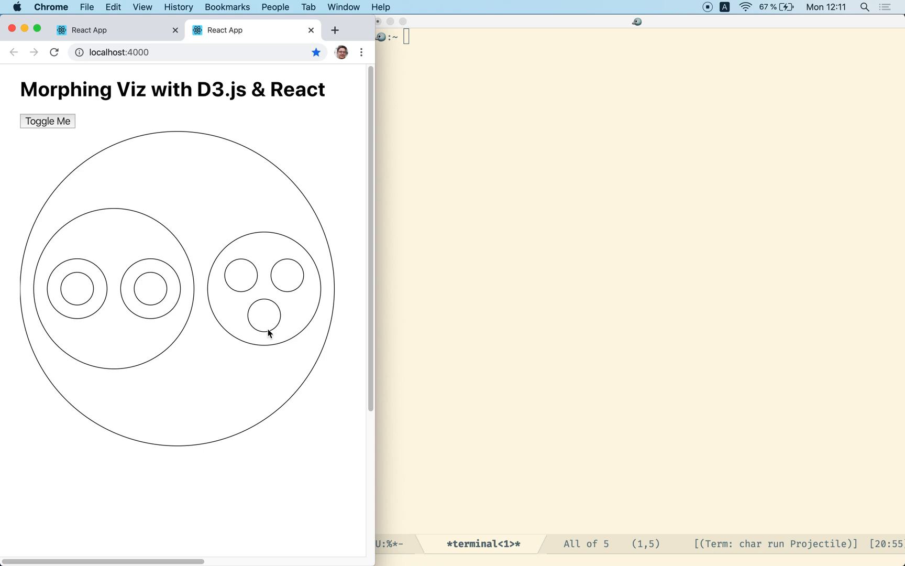